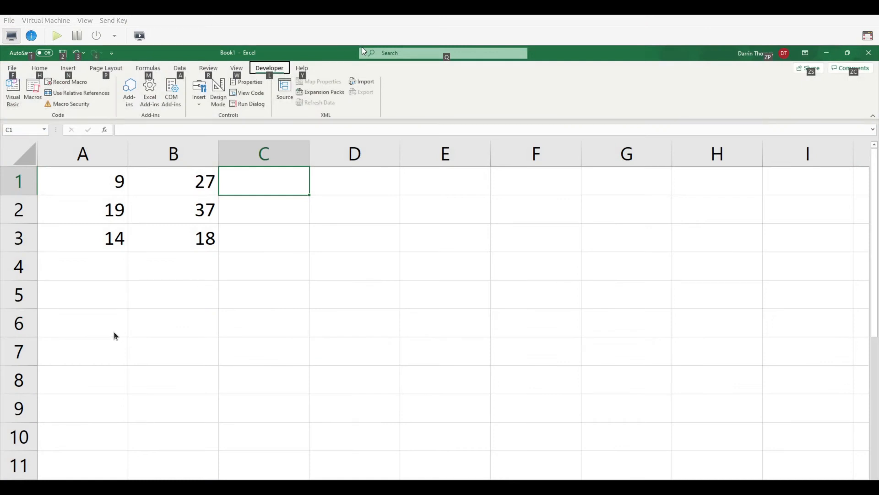
- Add Option Base 1 as the first line of Module1
left_click(105, 209)
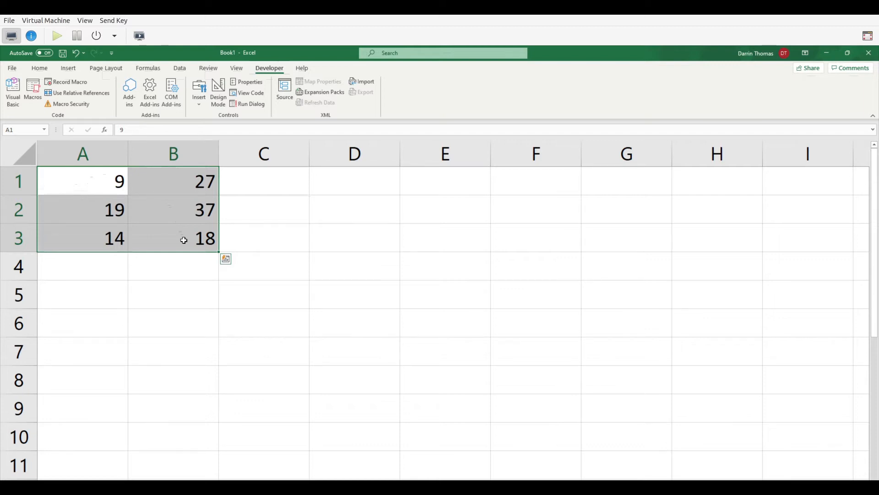
mouse_move(176, 206)
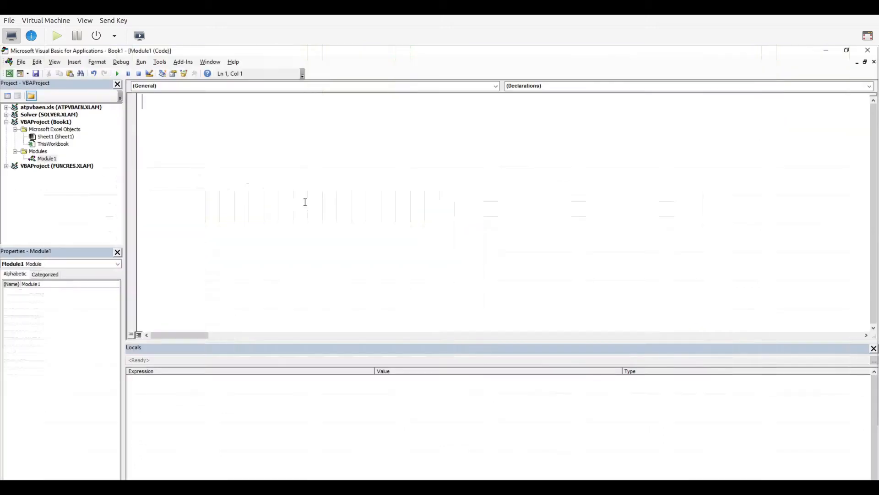
mouse_move(449, 193)
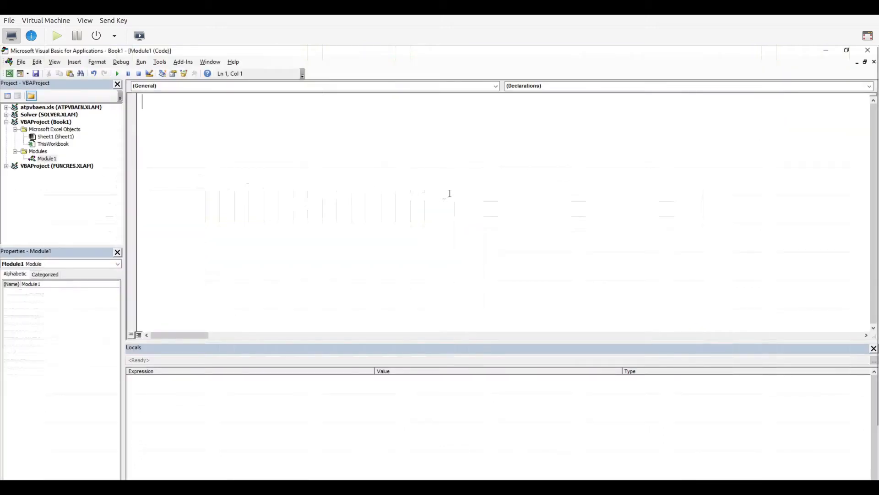
mouse_move(565, 185)
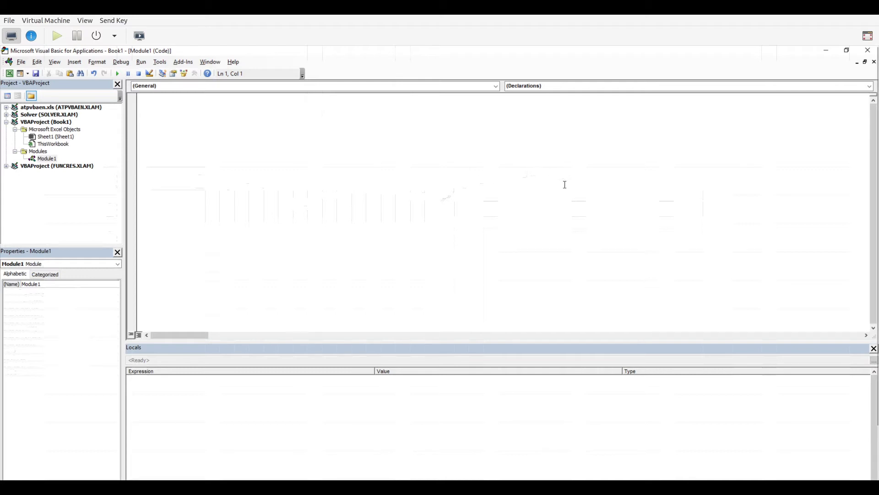
type("Opti")
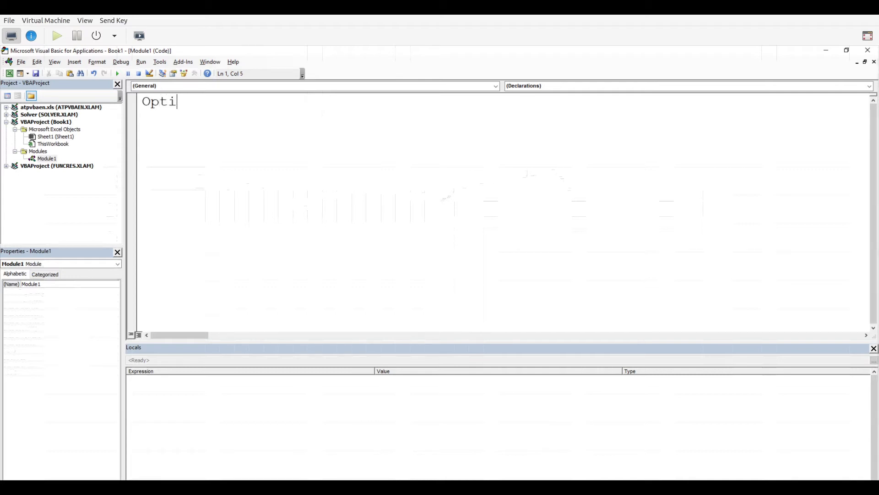
type("on Base 1")
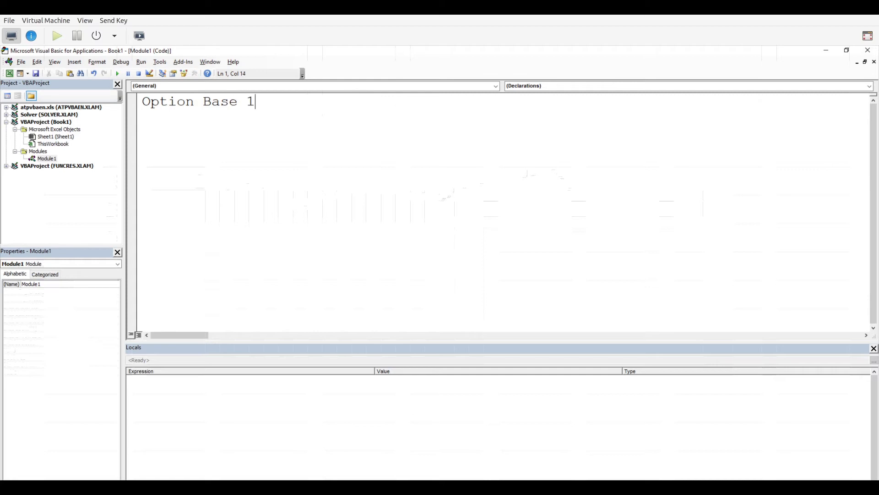
key("Return")
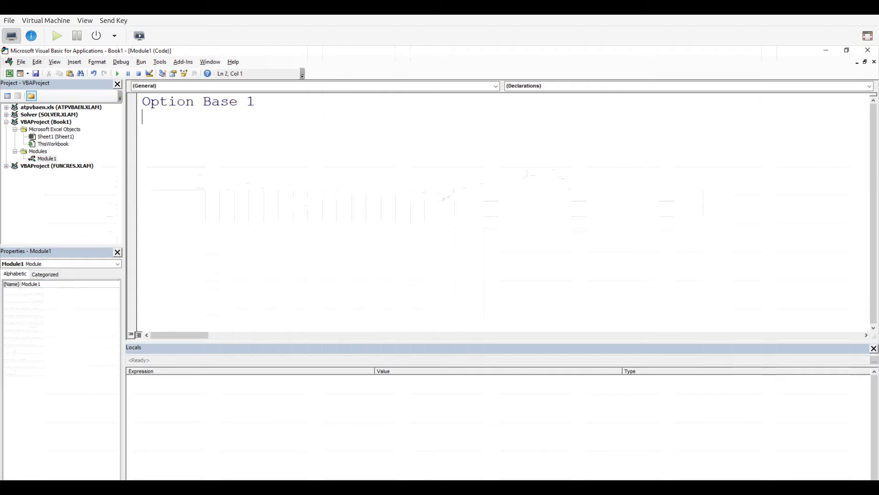
- Type the header Function remainderCount(rng As Range, n As Integer)
type("Functio")
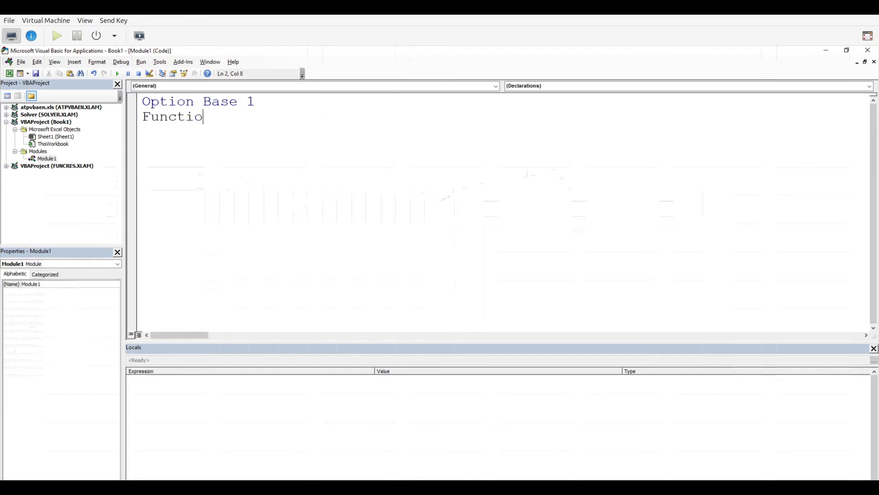
type("n")
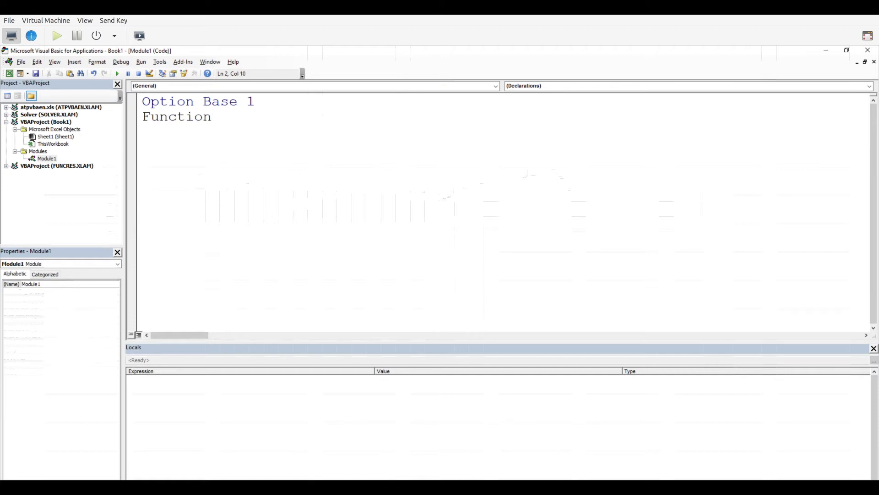
type("remainde")
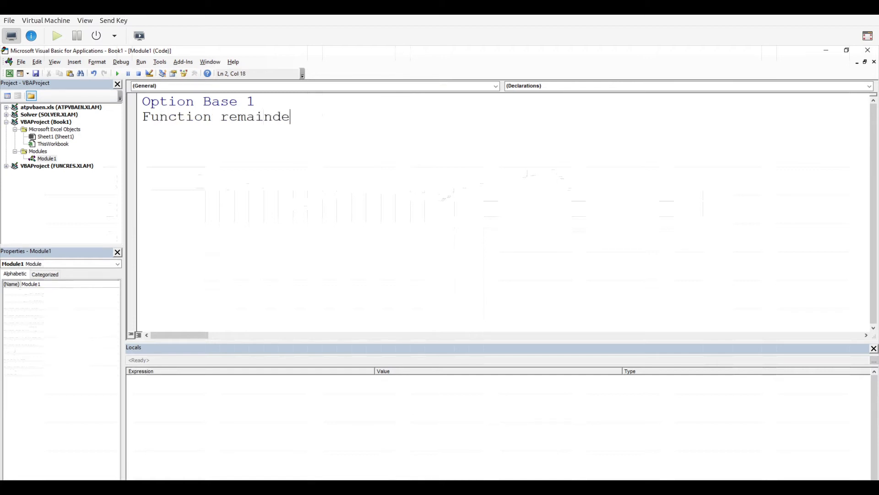
type("rCount(")
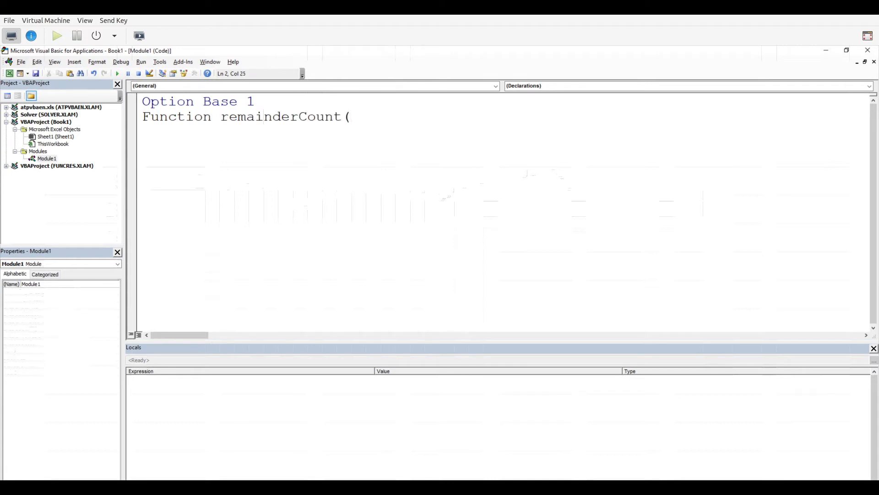
type("rng")
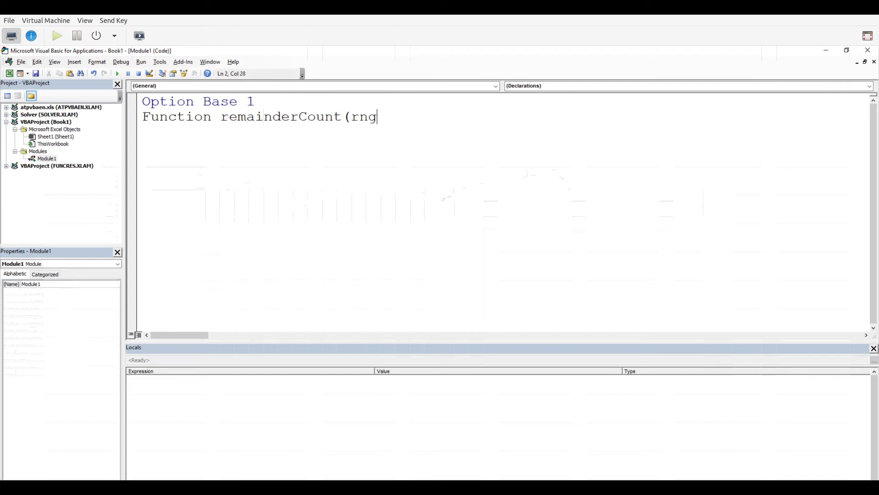
type("as Range,")
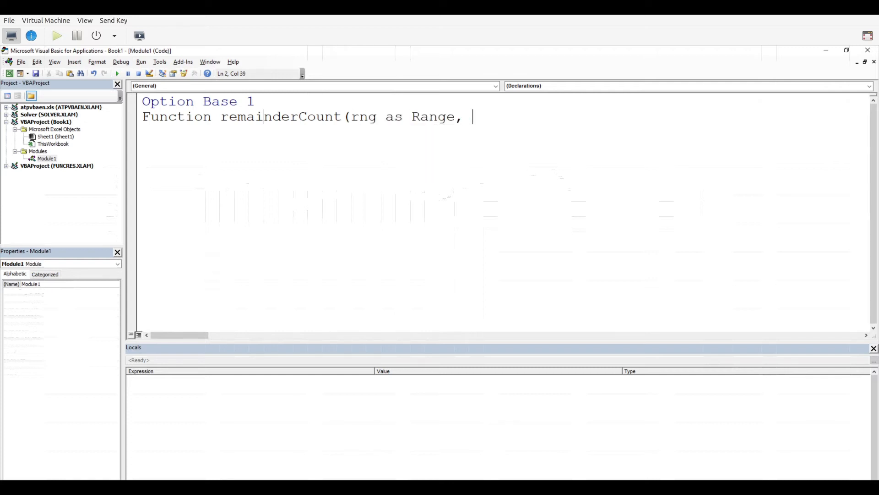
type("n as Integer")
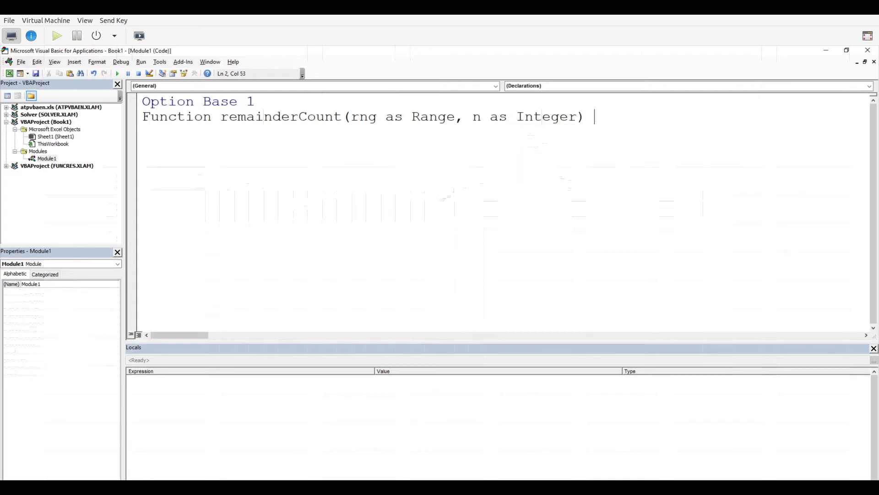
type("as I")
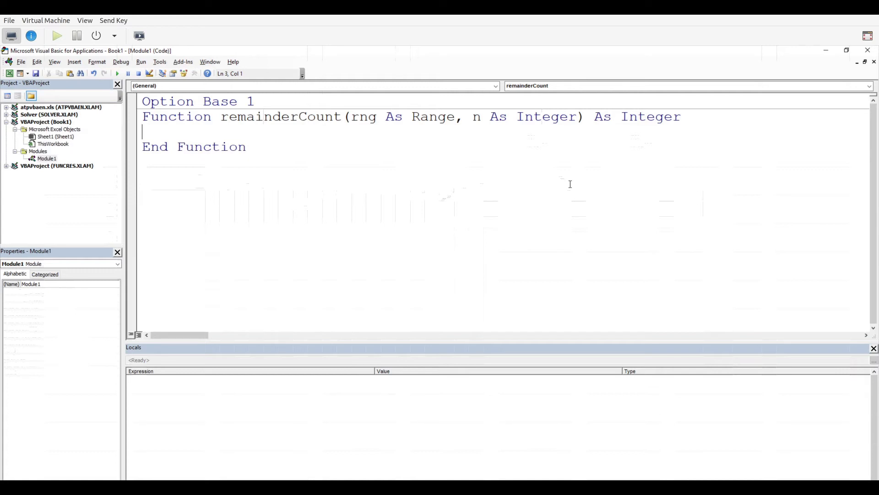
- Begin the Dim variable declarations inside remainderCount
type("Dim i As Integer, j As Integer")
type("Dim nr As Integer, nc As Integer, c As Integer")
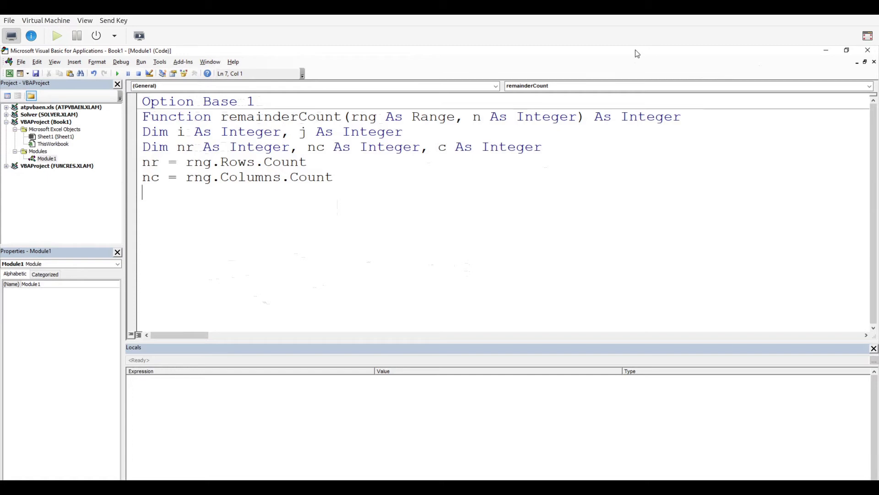
mouse_move(484, 73)
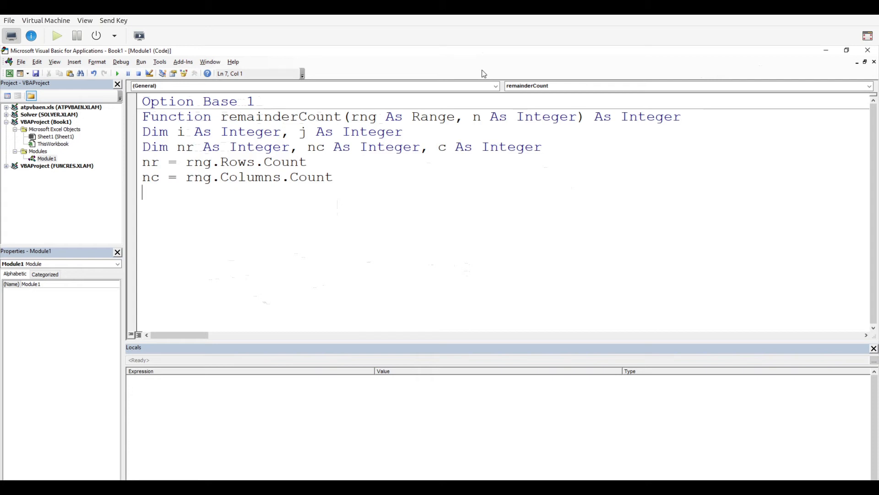
- Start the For loop, selecting counter i and its rng.Rows.Count upper bound
type("For i = 1 To nr")
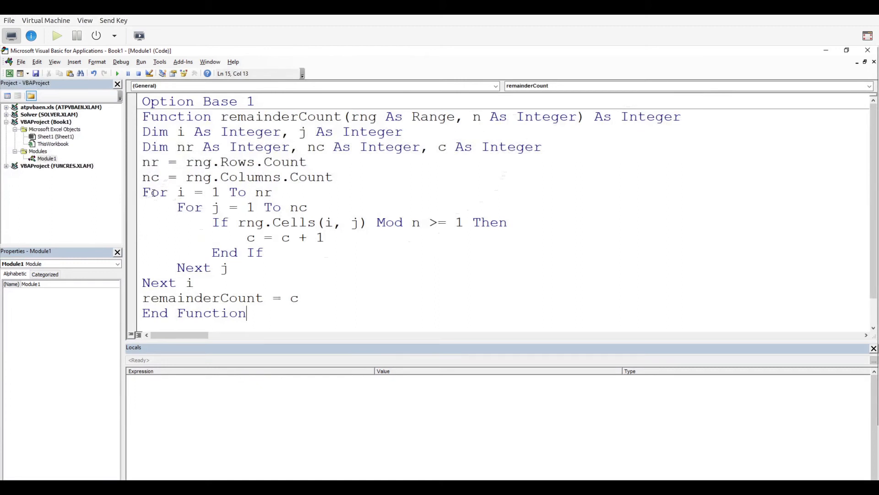
left_click(185, 192)
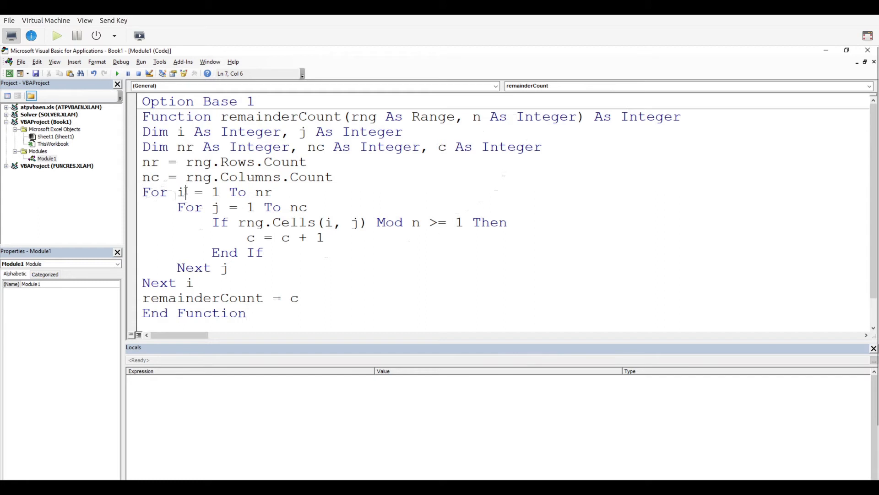
double_click(181, 192)
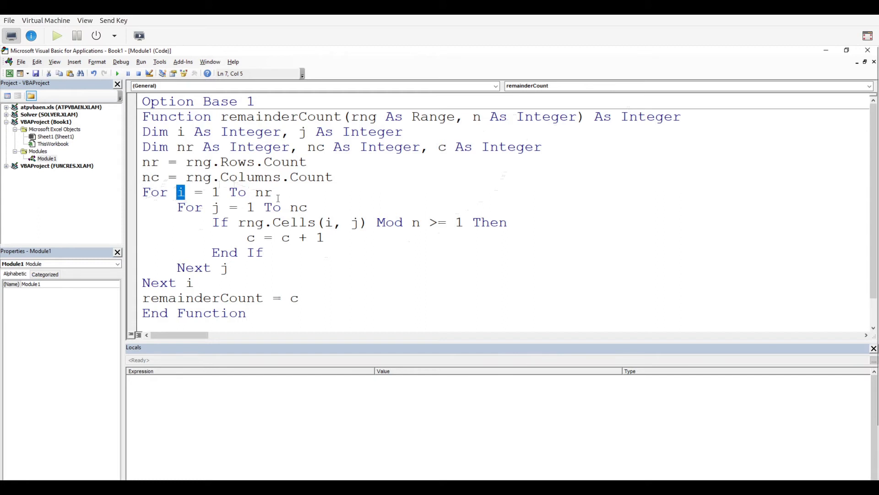
double_click(263, 192)
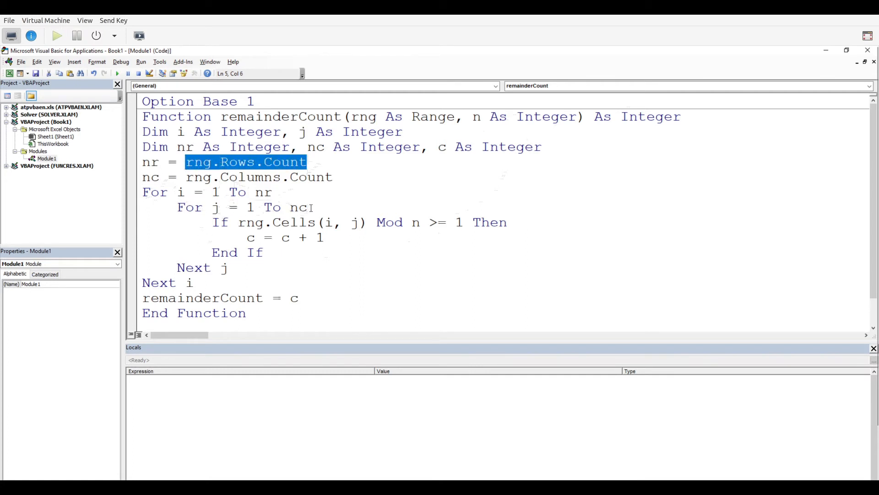
mouse_move(263, 227)
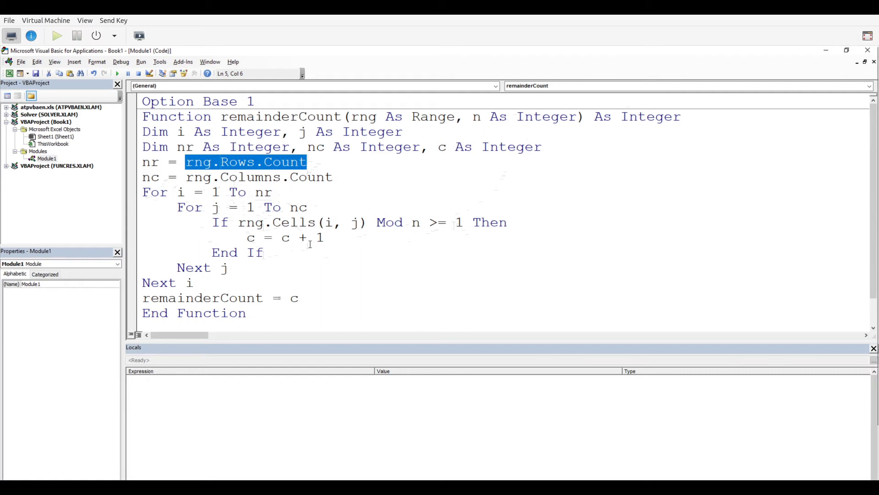
mouse_move(350, 245)
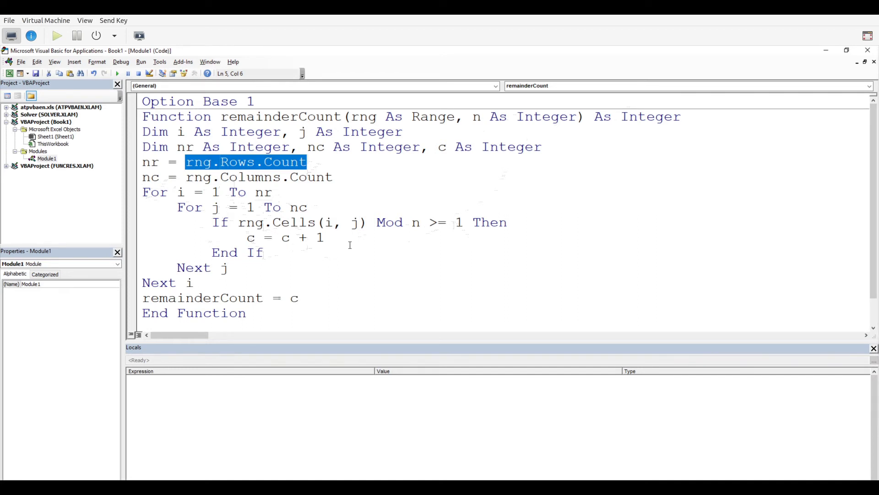
mouse_move(221, 303)
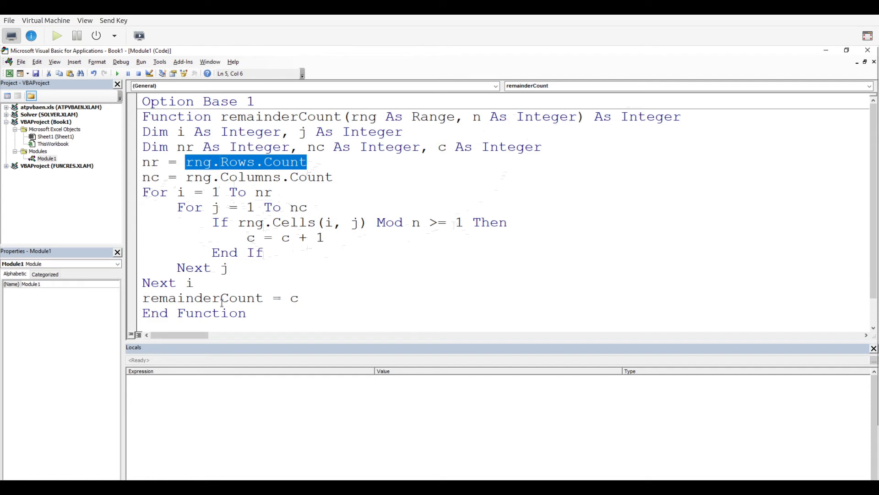
double_click(202, 298)
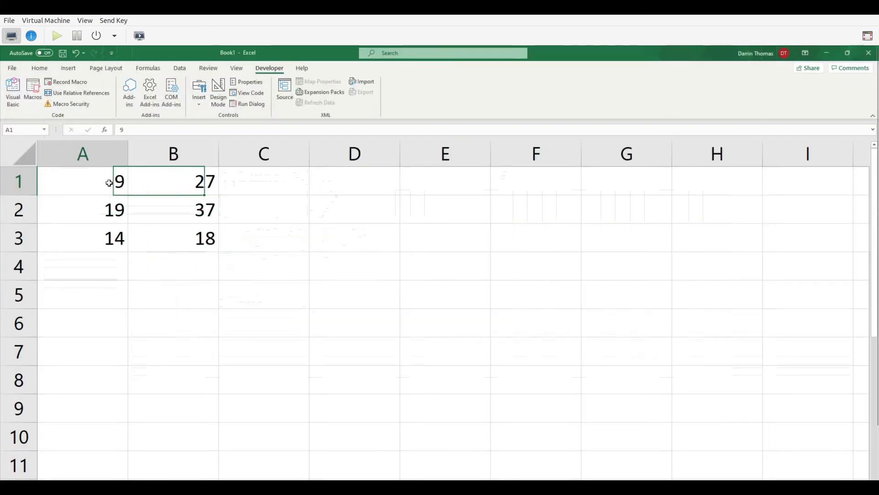
- Enter =remainderCount(A1:B3,2) in cell C1 so it shows 4
left_click(264, 180)
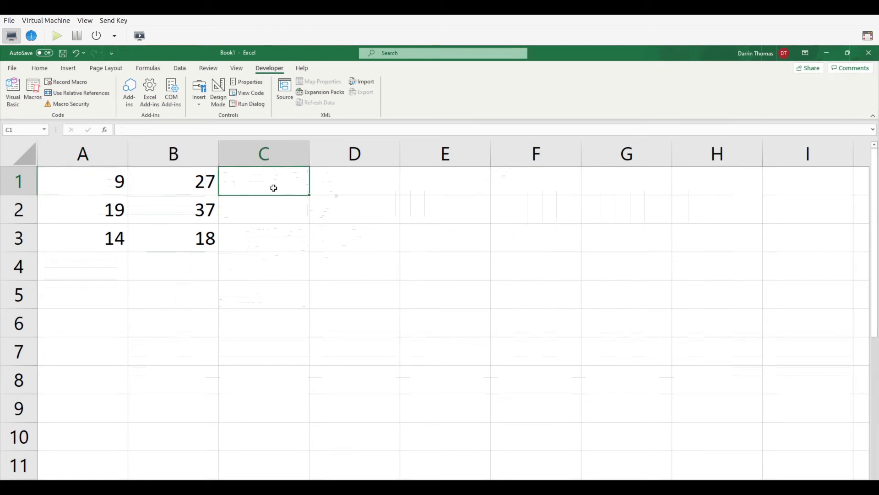
type("=")
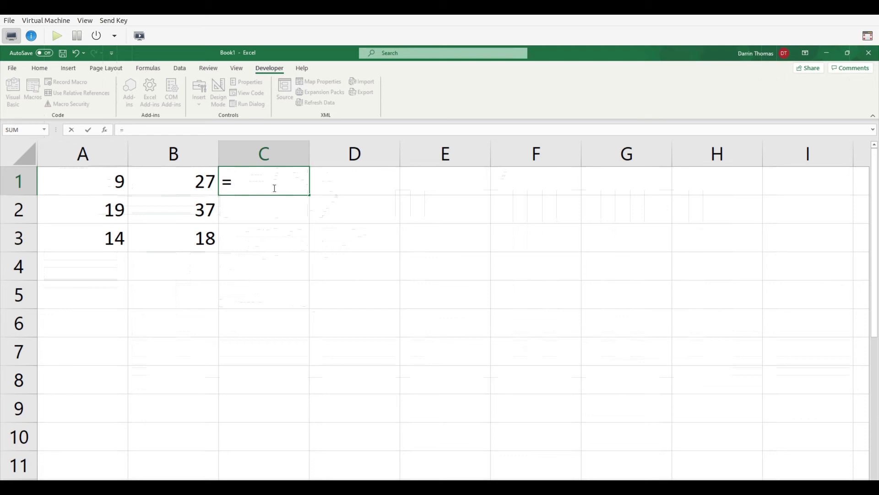
type("remainderCount(A1:B3")
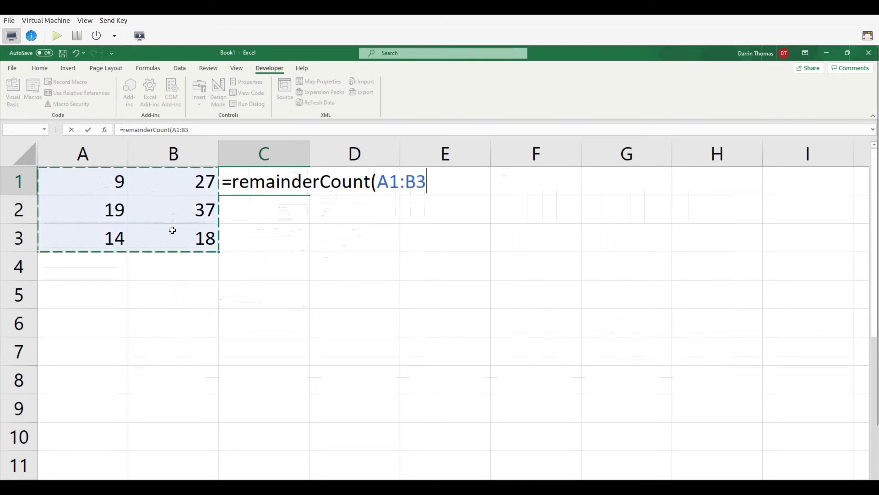
type(",")
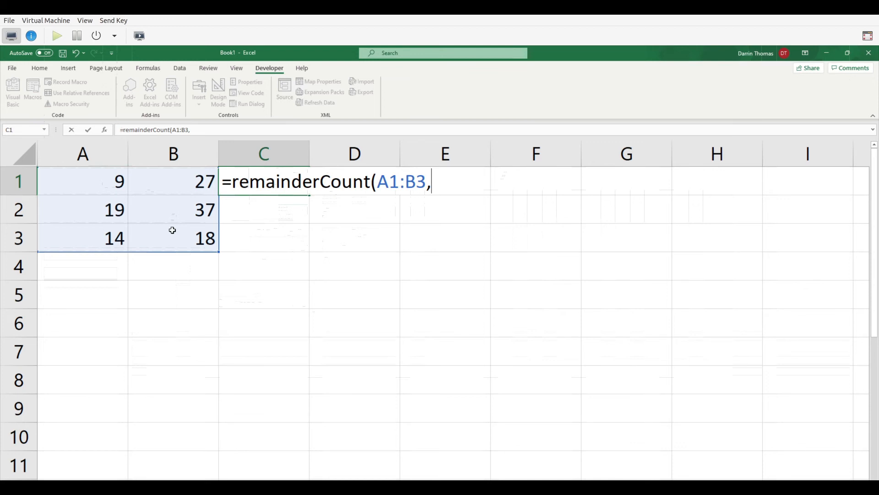
type("2")
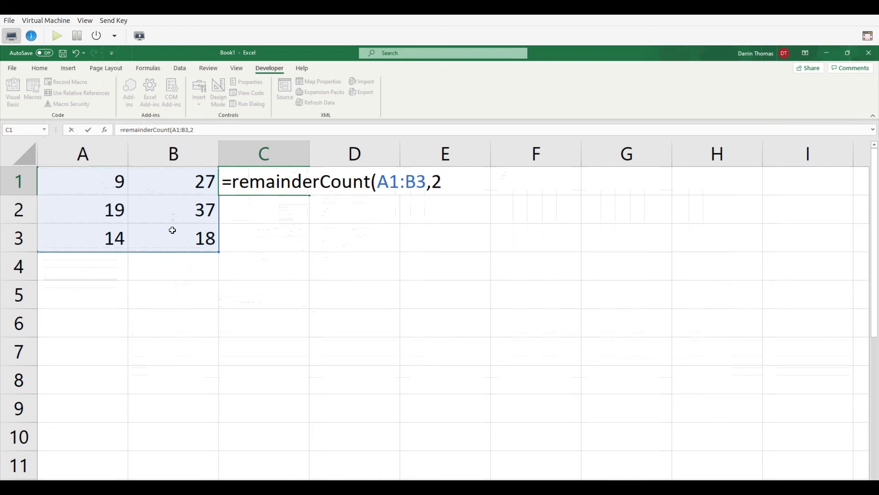
type(")")
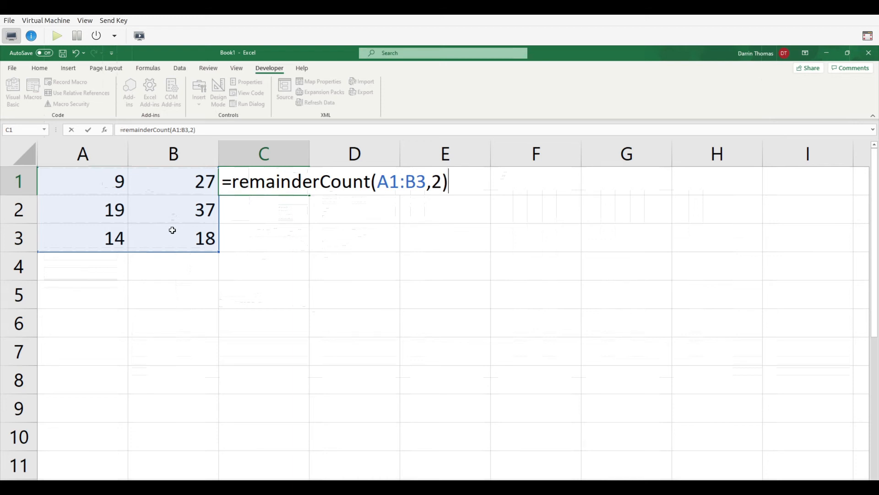
key("Return")
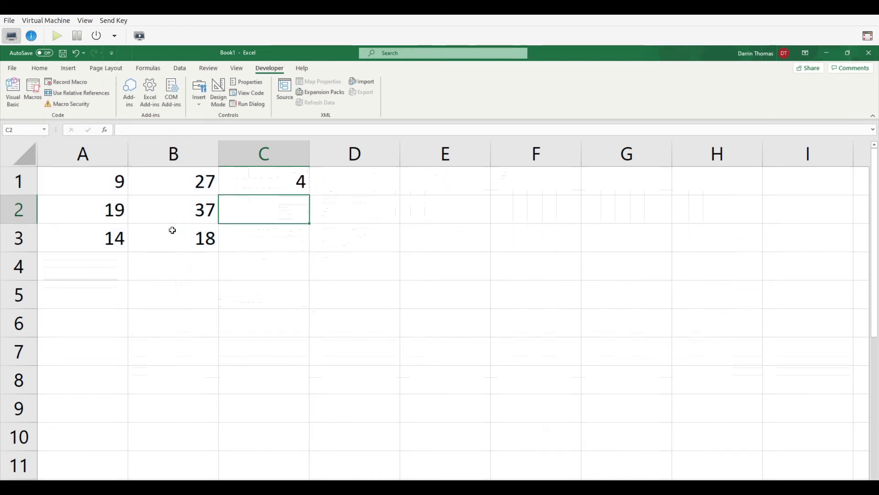
left_click(82, 209)
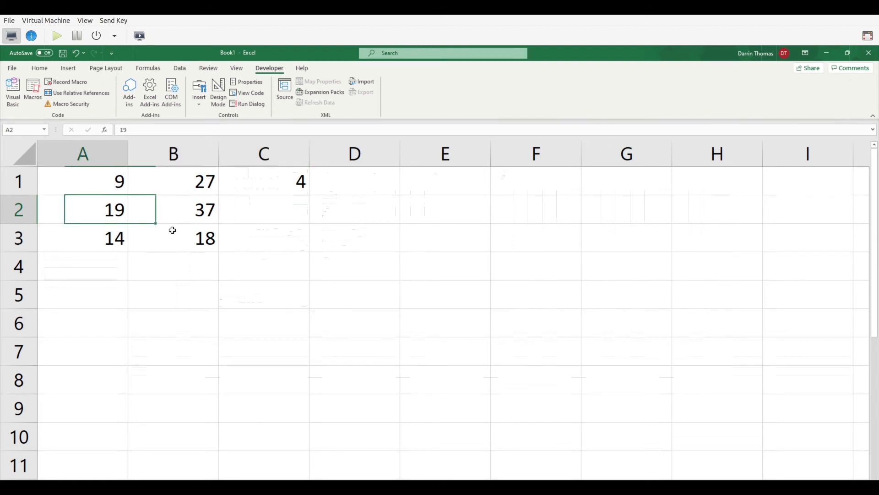
left_click(83, 180)
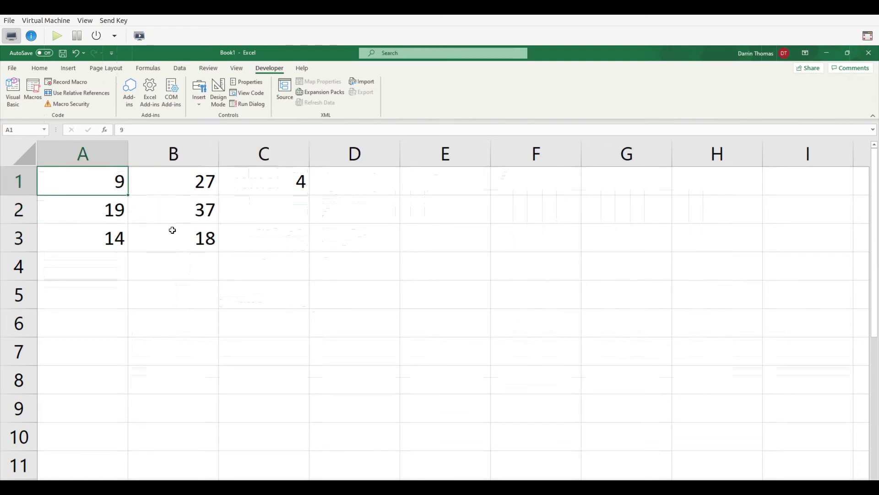
left_click(173, 209)
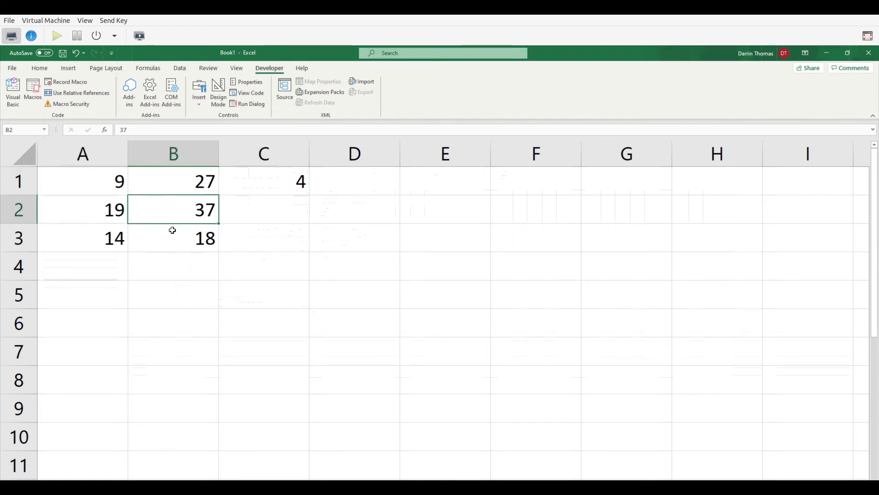
left_click(82, 210)
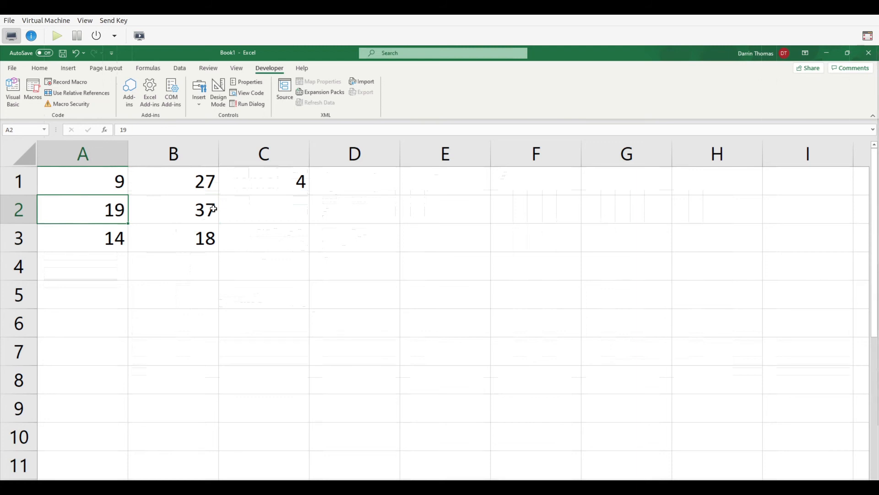
left_click(263, 181)
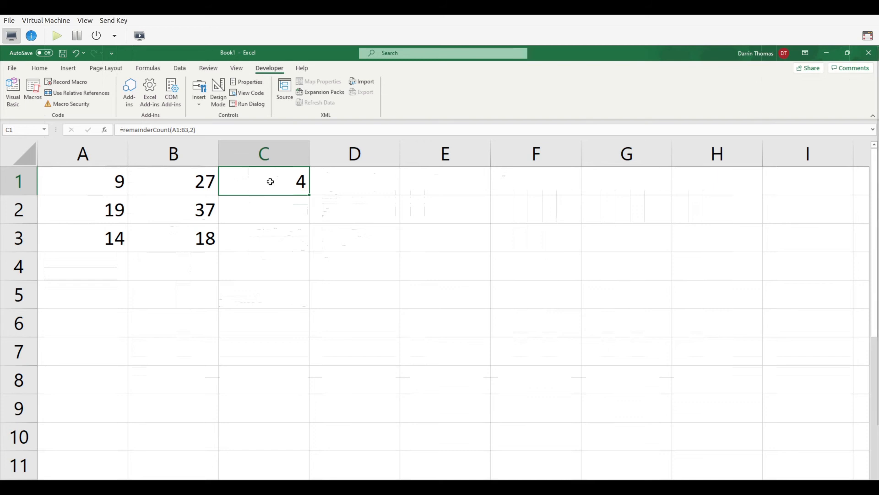
- Remove the divisor 2 from C1's formula, then select the data starting at A1
double_click(262, 180)
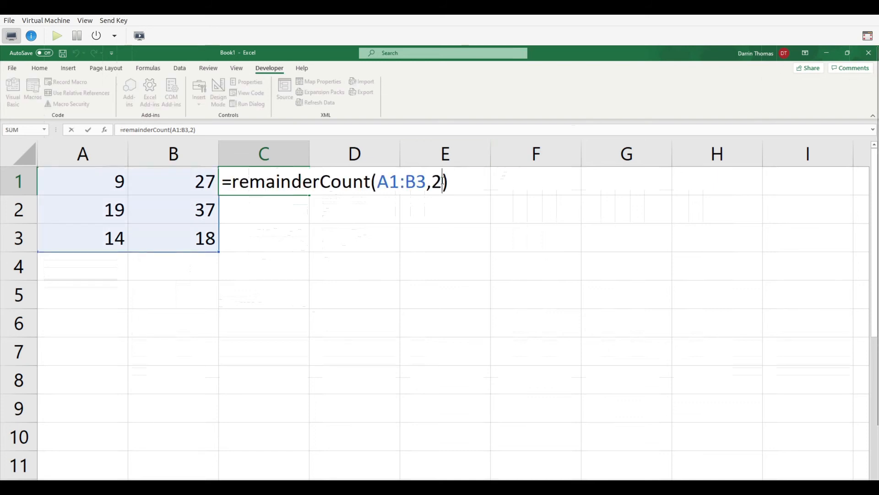
key("BackSpace")
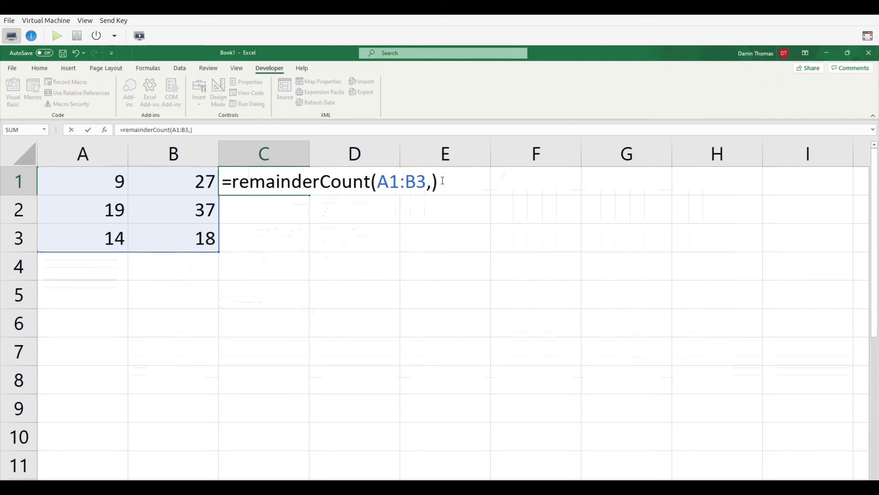
key("Return")
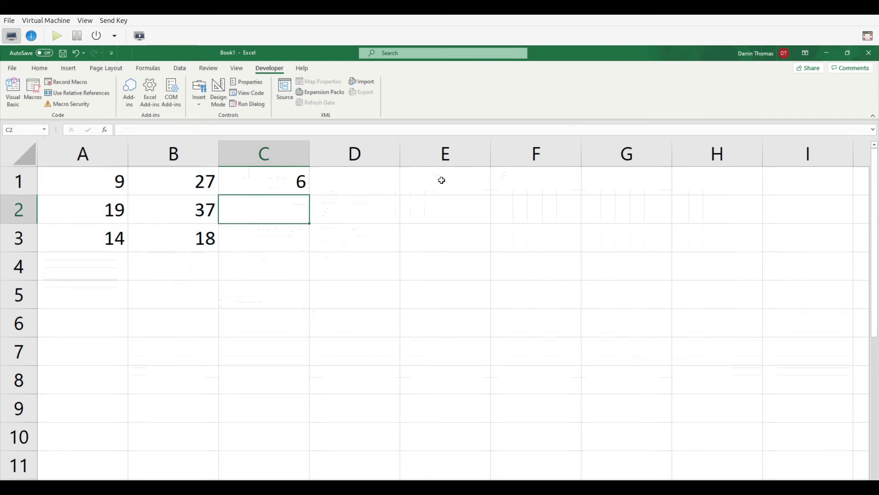
left_click(83, 180)
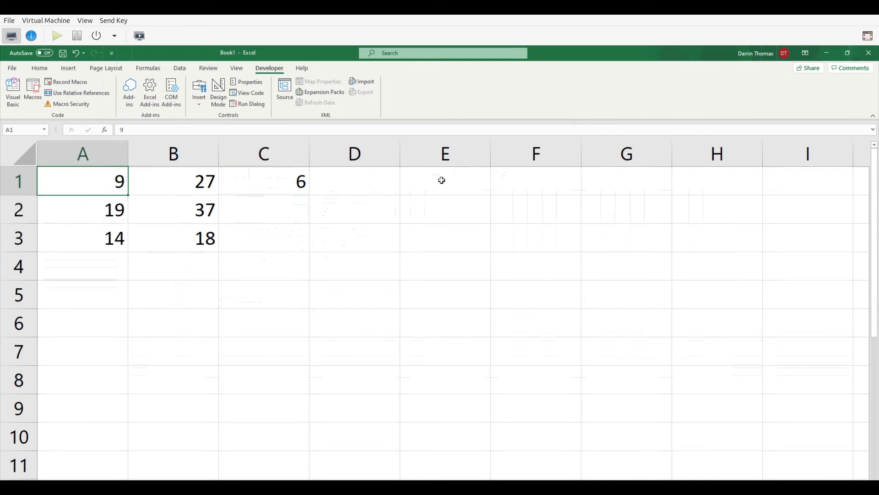
left_click_drag(82, 181, 173, 210)
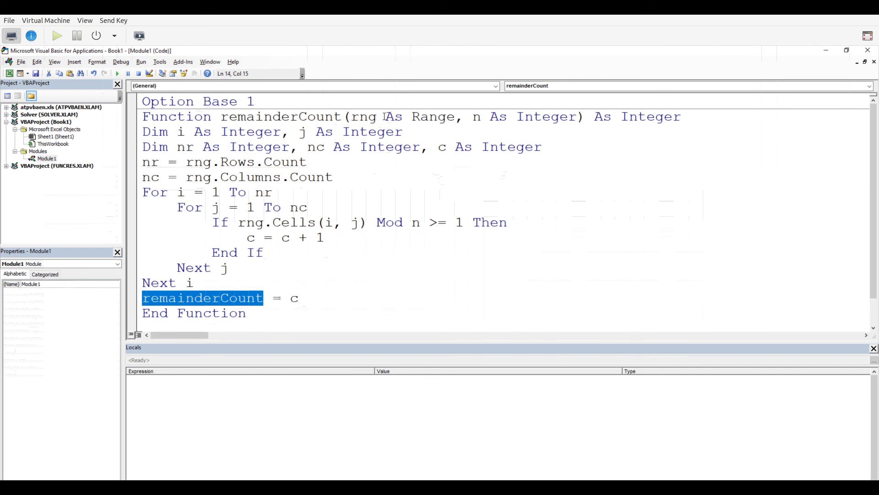
mouse_move(215, 80)
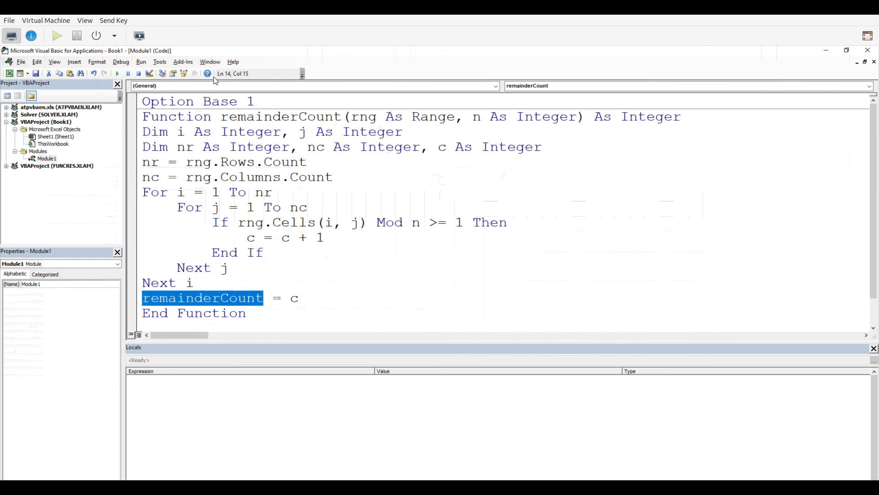
left_click(159, 215)
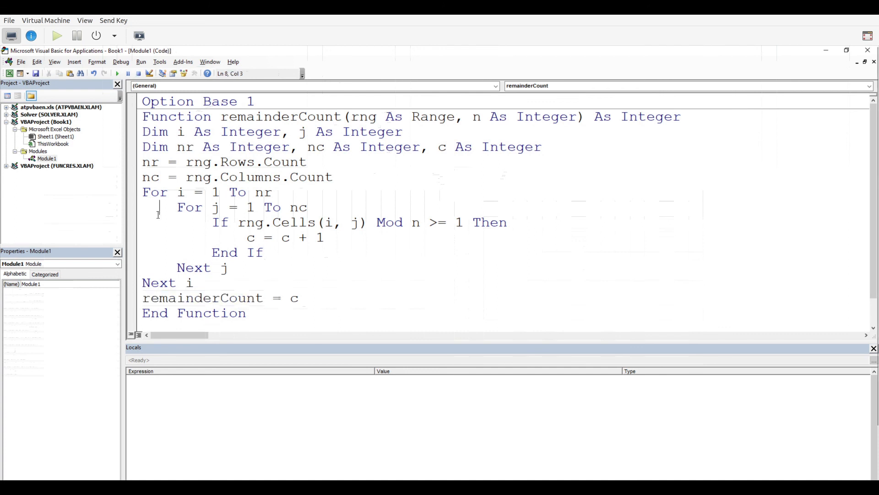
mouse_move(159, 207)
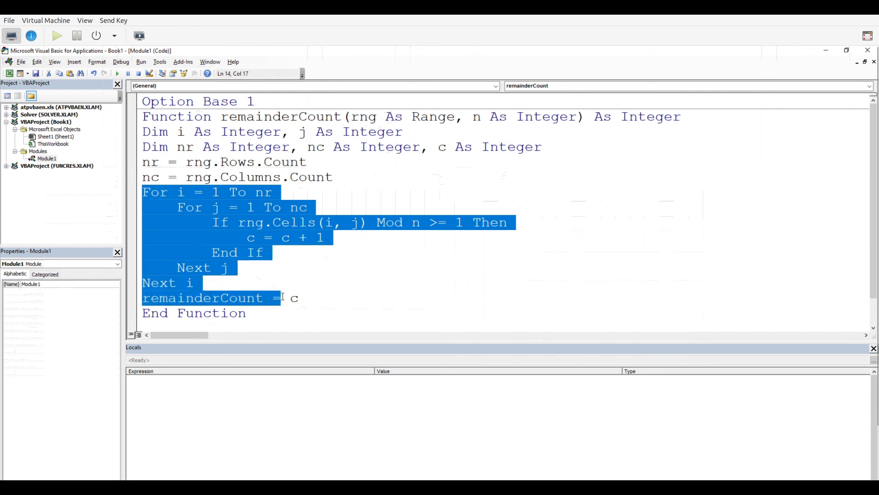
left_click(300, 298)
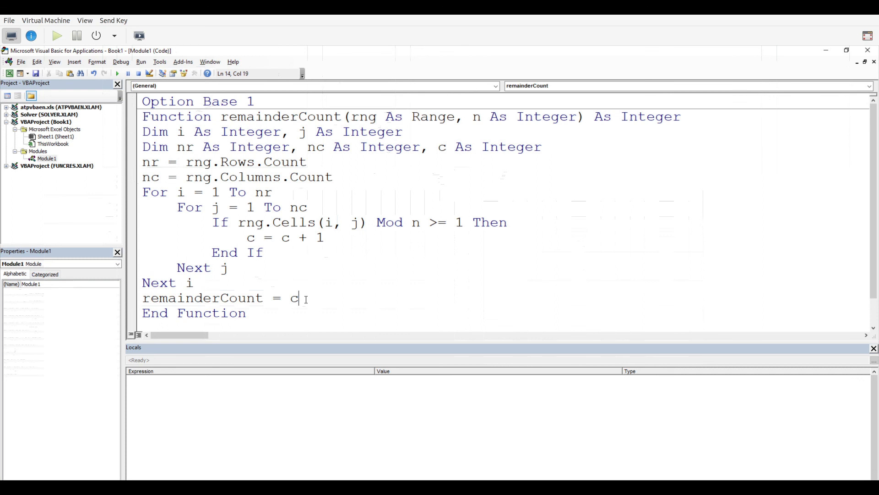
mouse_move(322, 285)
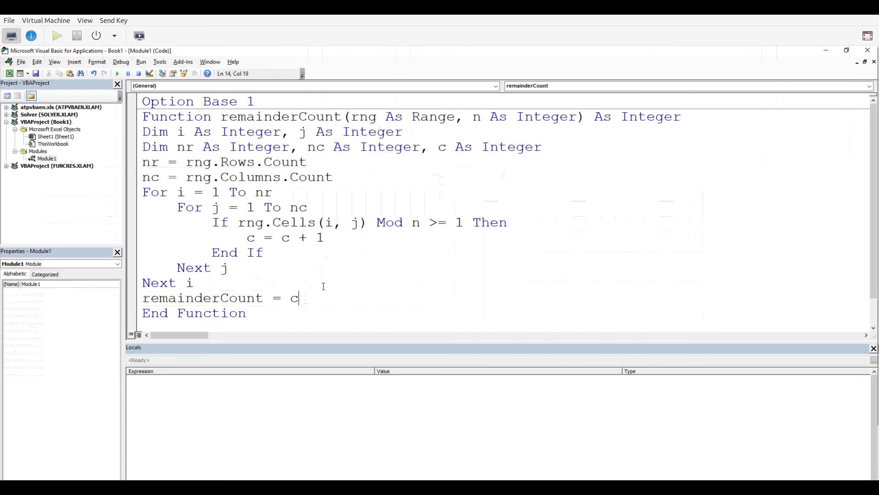